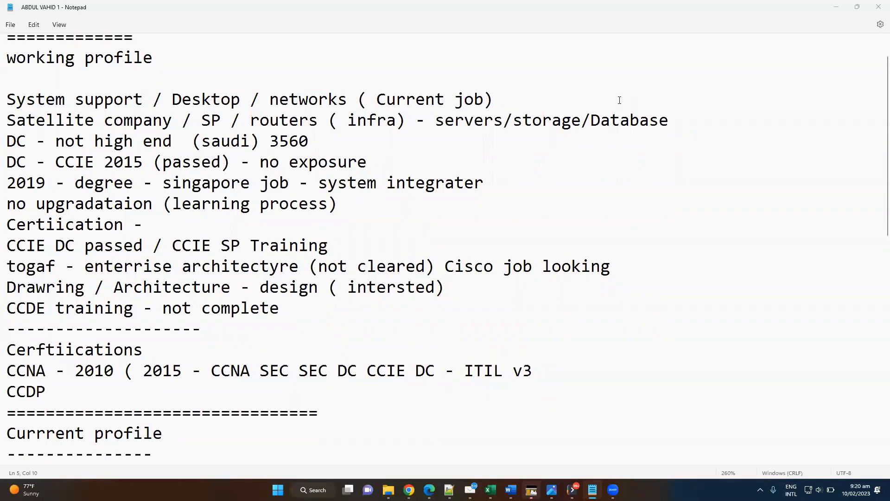
mouse_move(411, 169)
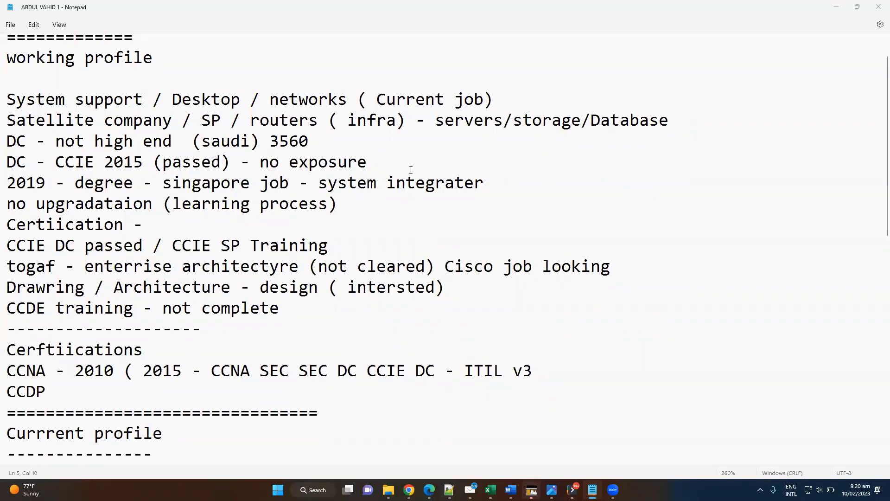
Review the DC and degree lines, highlighting the DC - CCIE 2015 entry.
click(376, 182)
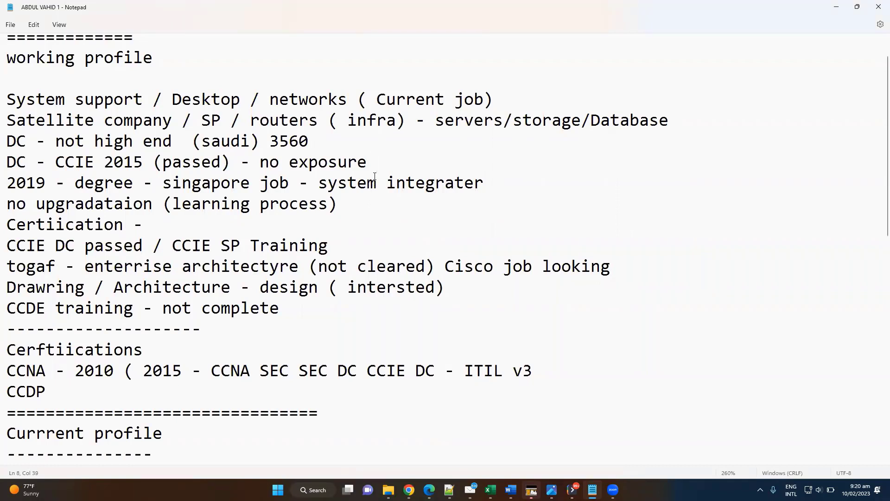
mouse_move(267, 165)
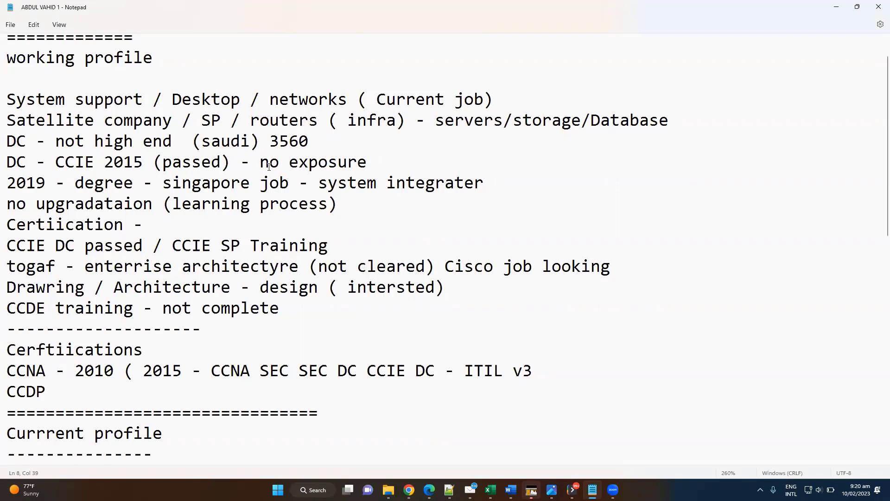
drag(7, 77, 267, 99)
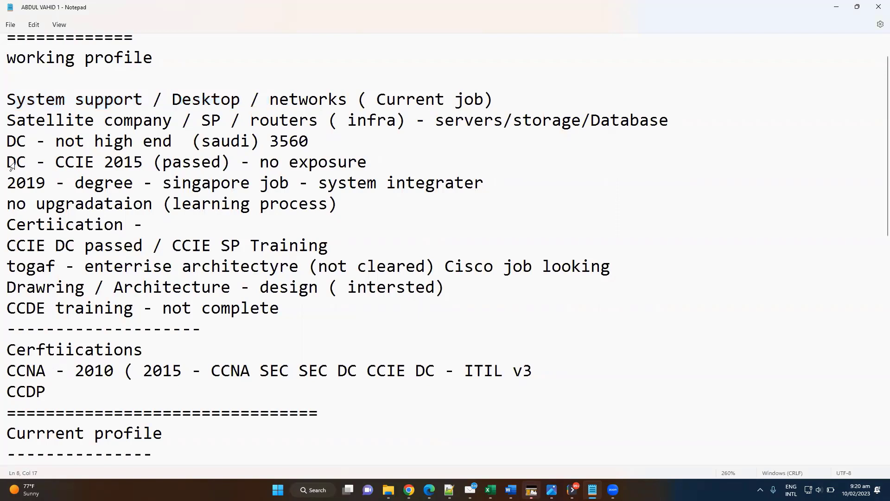
drag(7, 161, 150, 162)
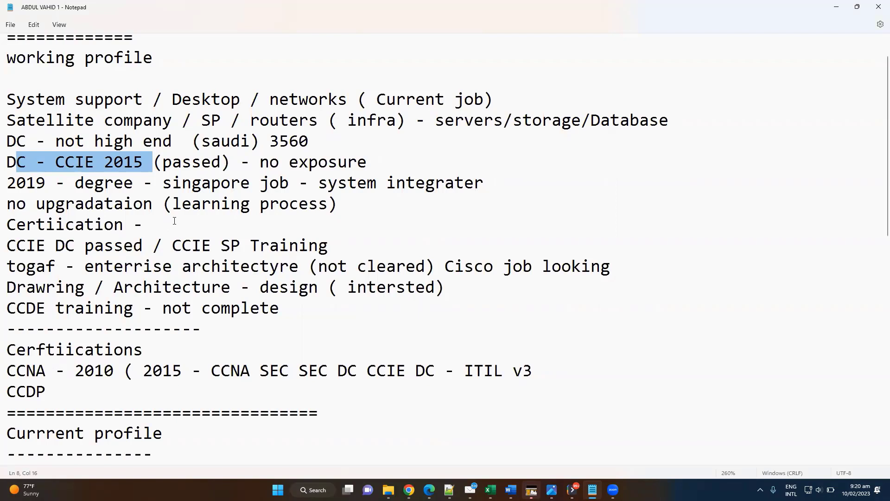
mouse_move(135, 211)
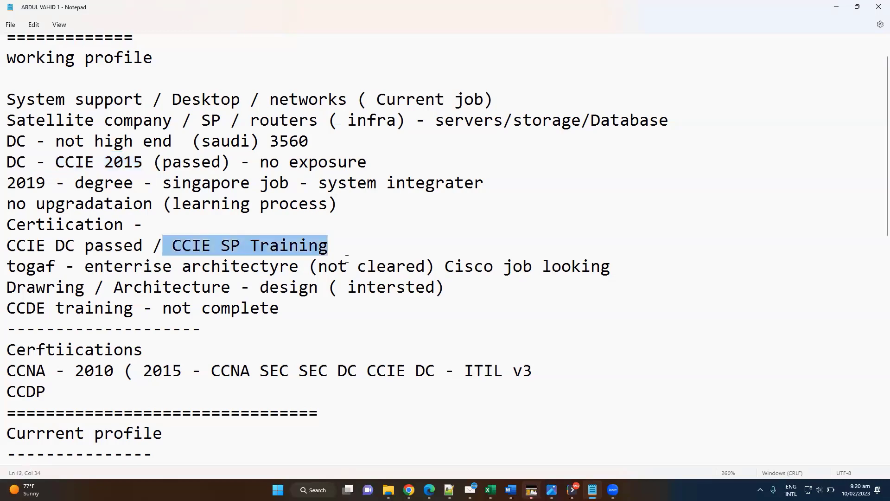
mouse_move(279, 326)
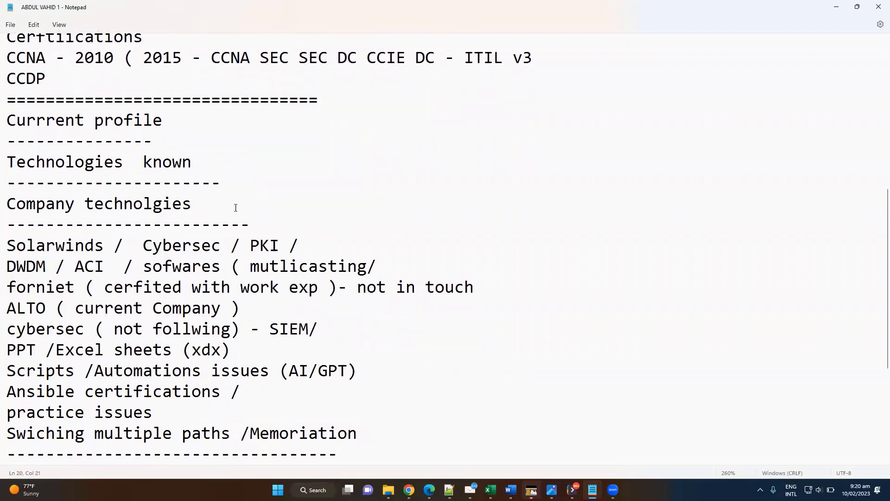
Bring the end of the notes into view below the technologies and interests sections.
scroll(down, 3)
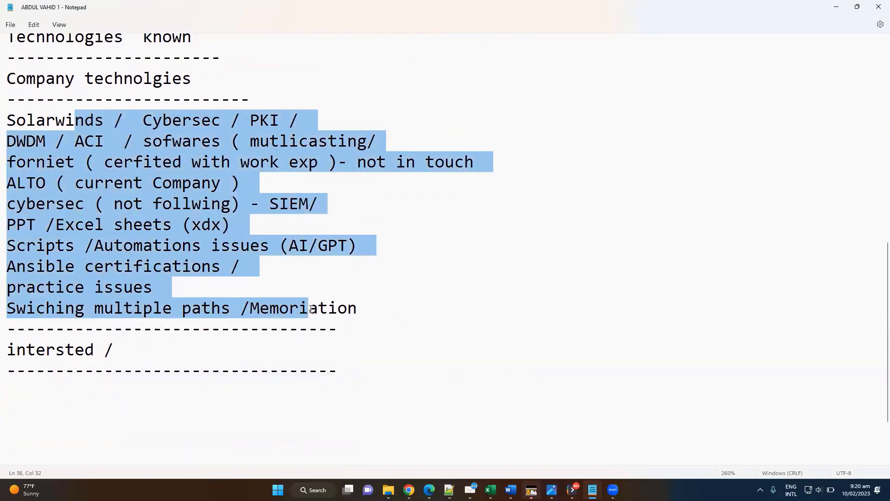
click(181, 365)
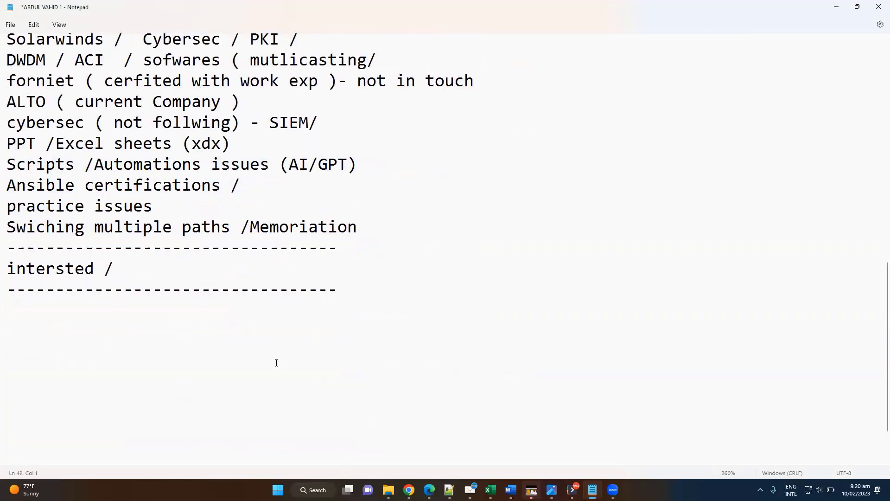
scroll(down, 3)
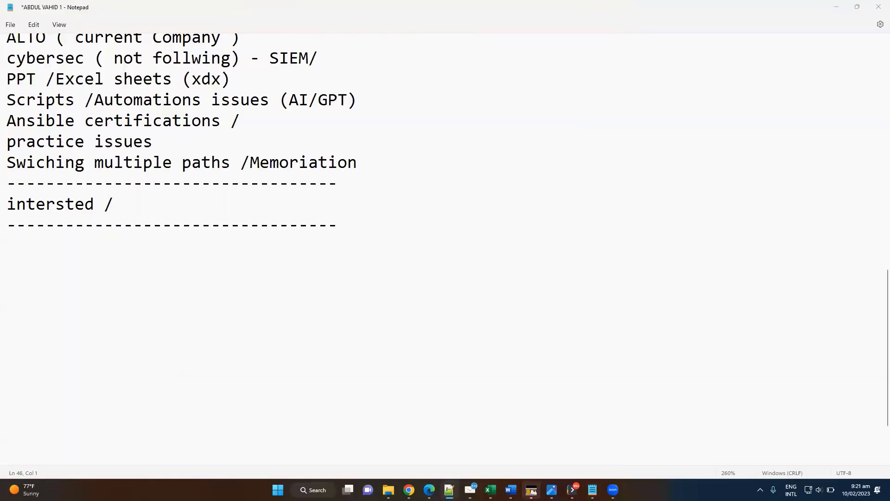
key(ctrl+f)
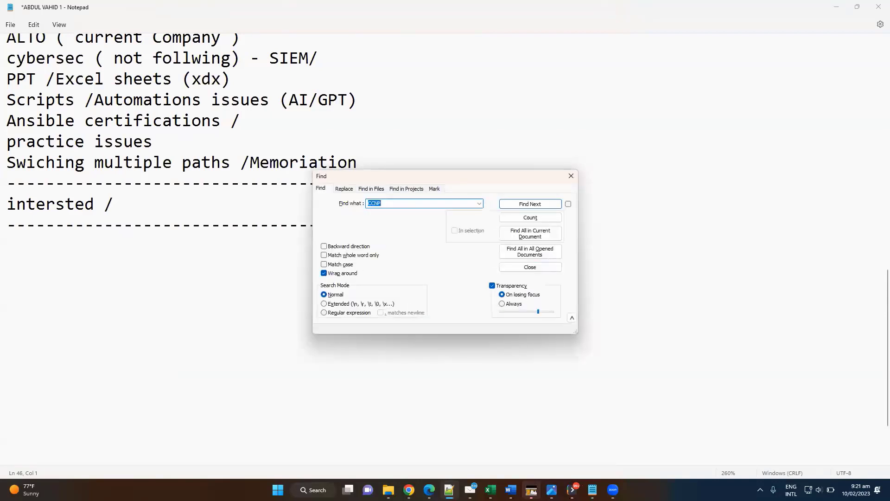
text(coun)
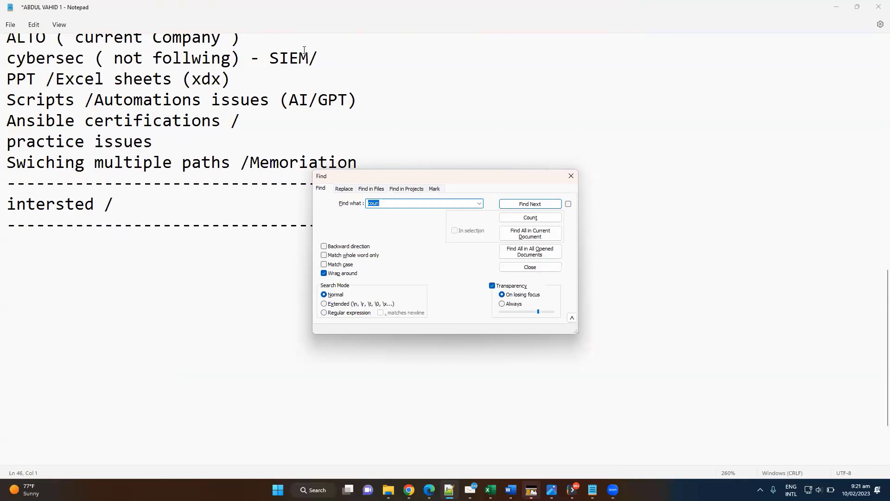
click(528, 267)
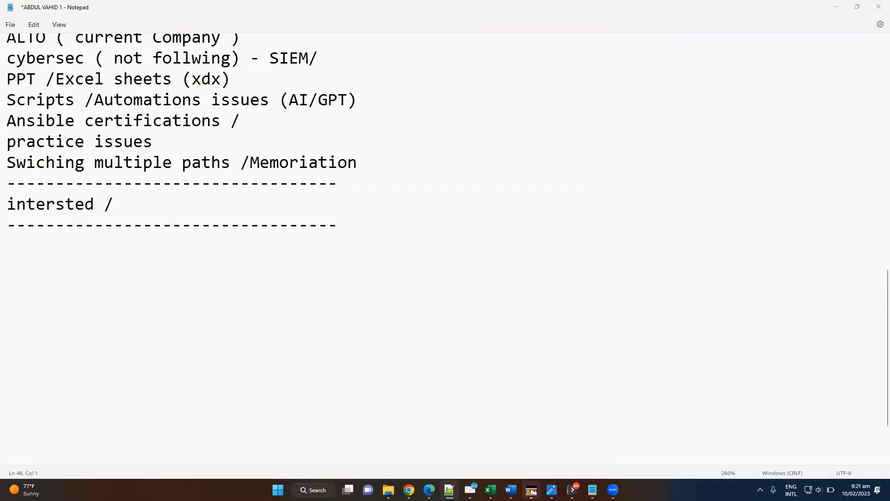
Write point 1 'which Domain Expertise & current Job demands'.
text(1)
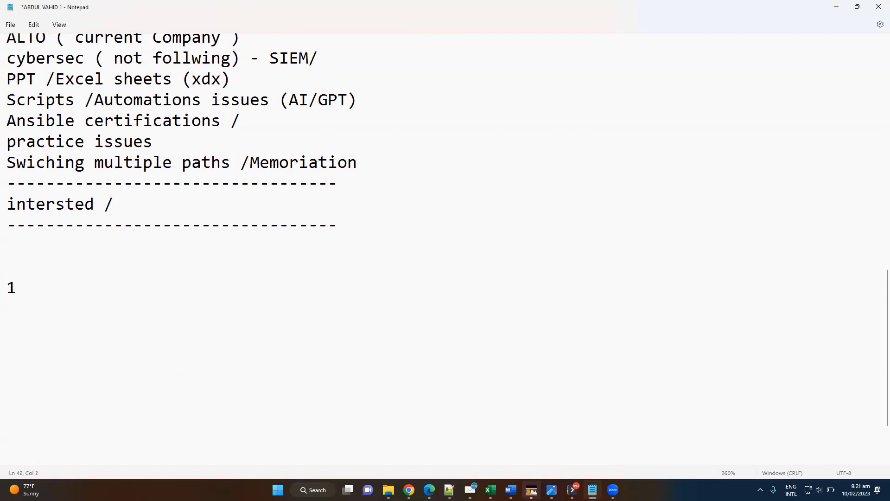
text() which)
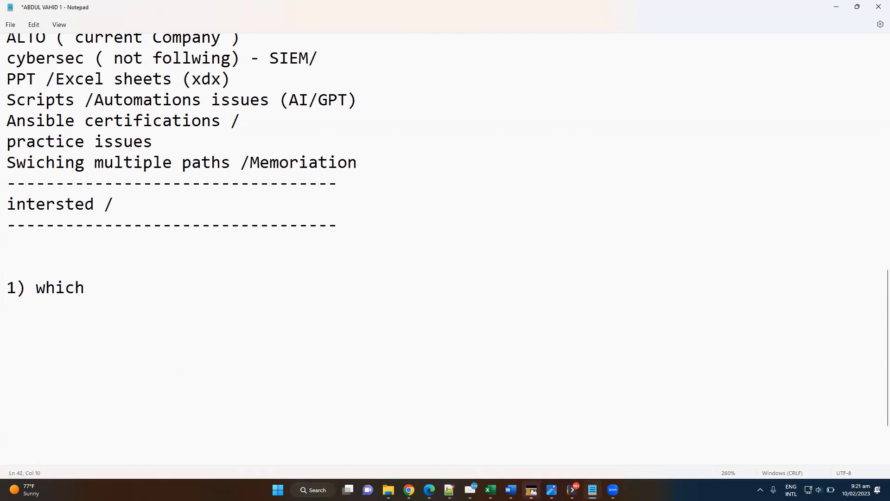
text(Domain E)
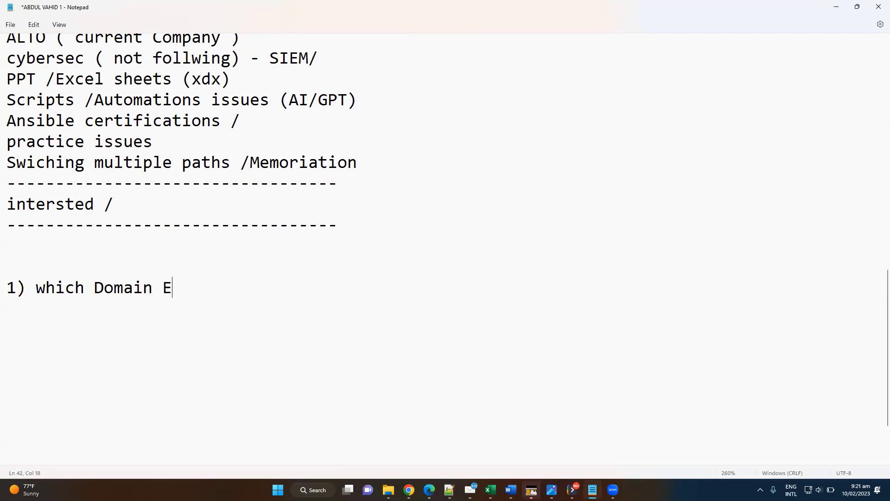
text(xpertise)
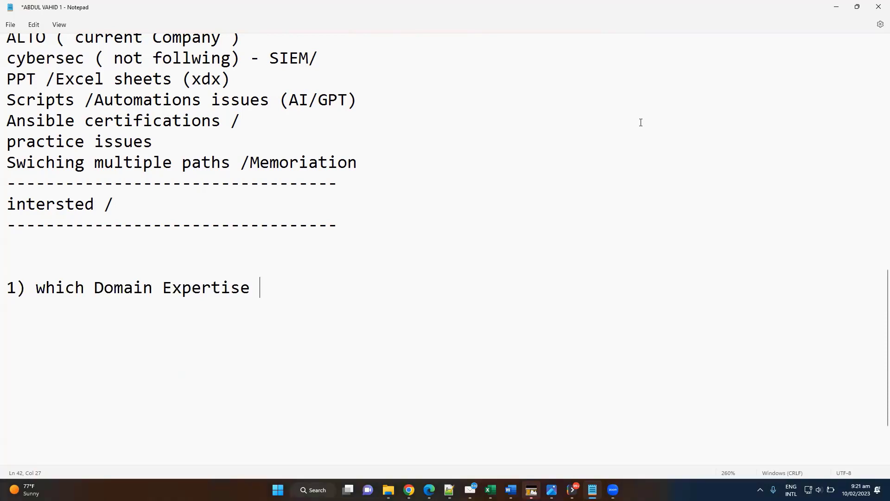
text(&)
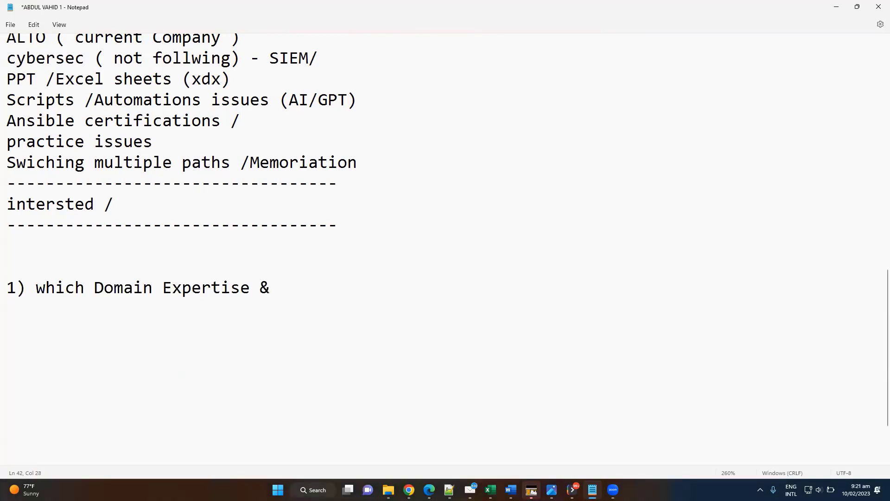
text(current)
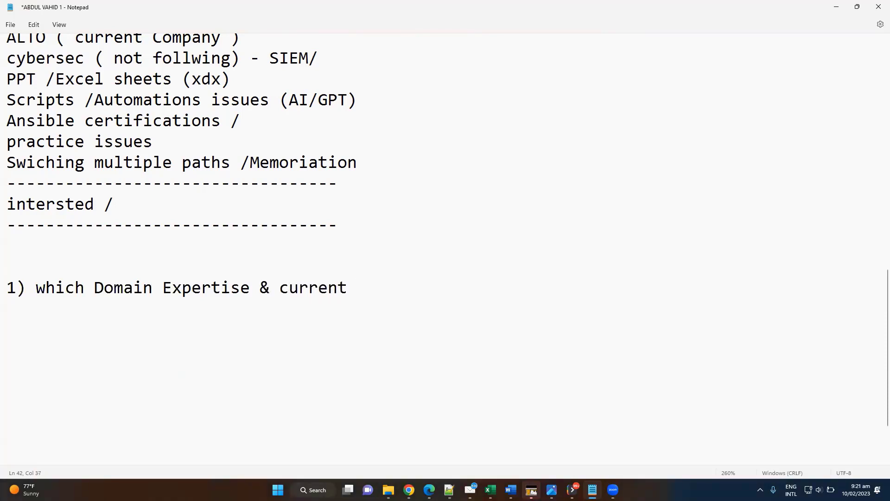
text(Job deman)
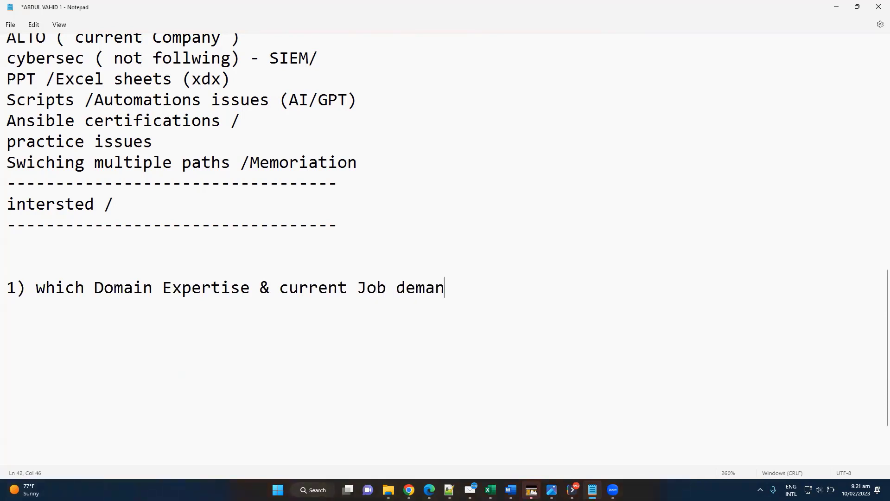
text(ds)
text(===============================================)
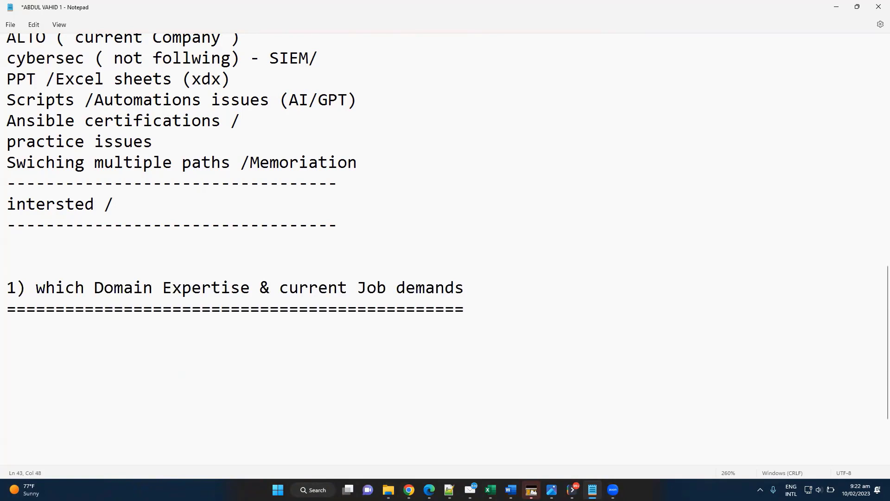
Move below the equals-sign underline to continue writing.
scroll(down, 3)
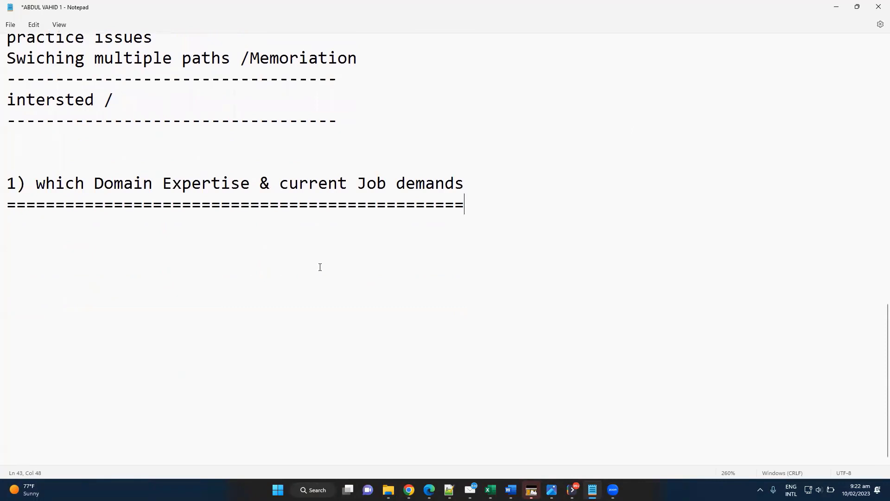
mouse_move(363, 228)
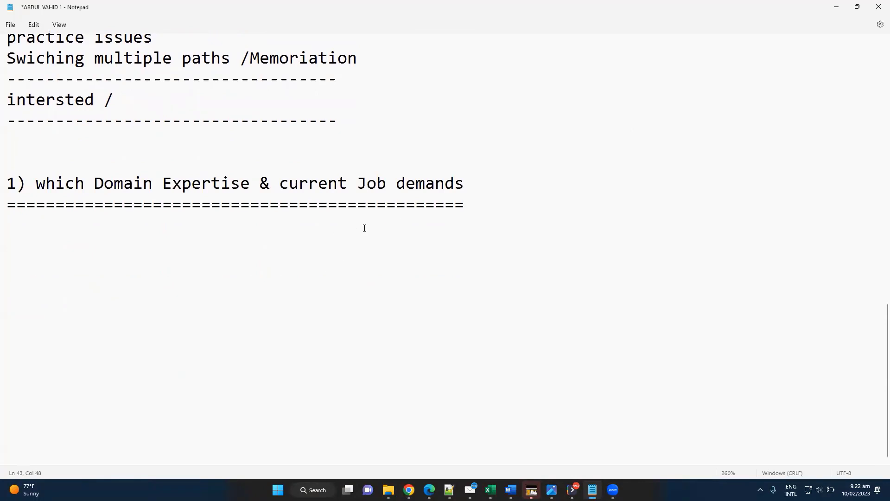
click(464, 204)
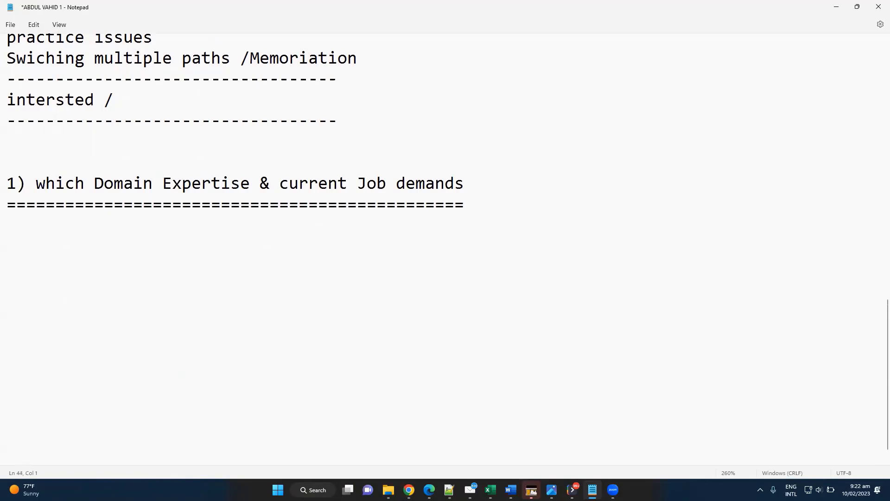
mouse_move(626, 375)
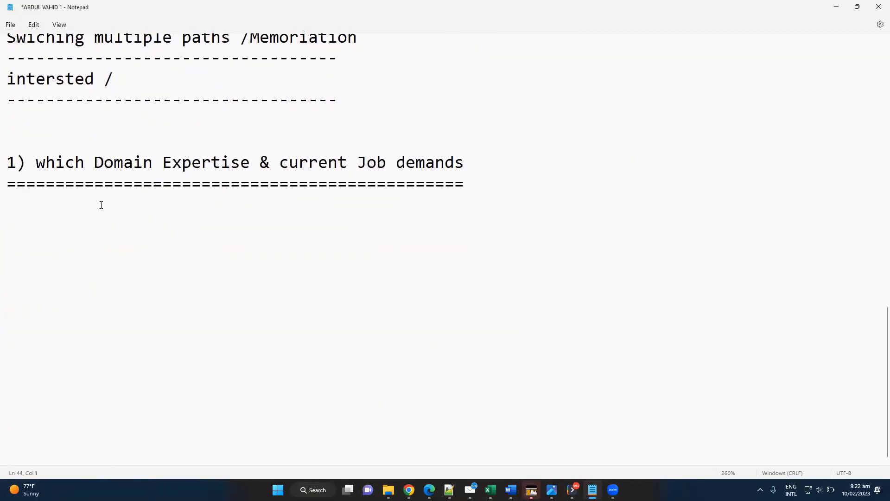
Write 'learning - staying focus' under the heading and start a new line.
text(1))
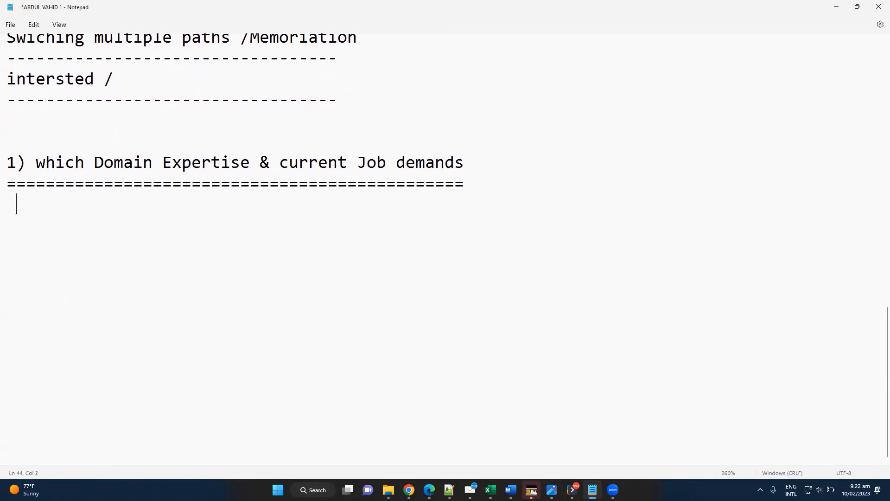
text(learning - s)
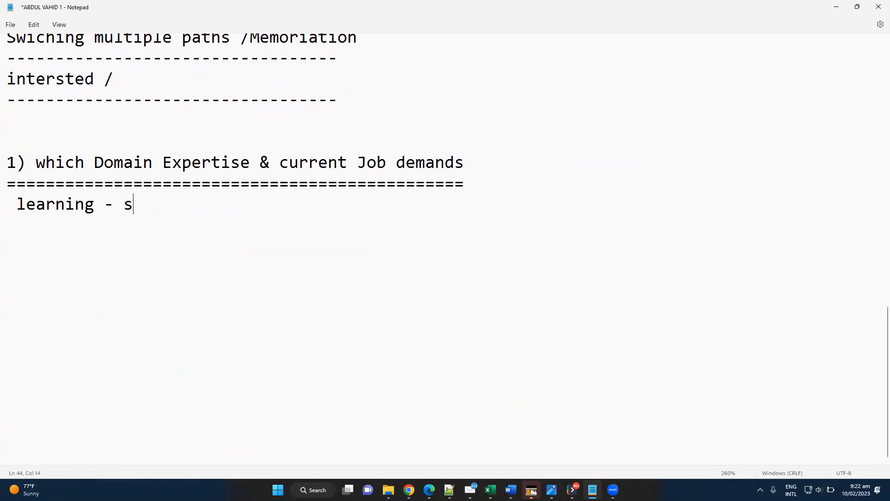
text(taying)
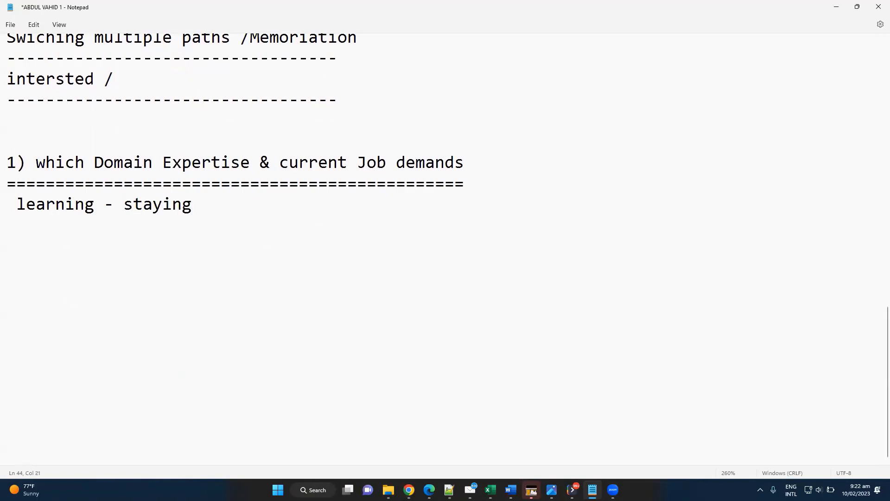
text(o)
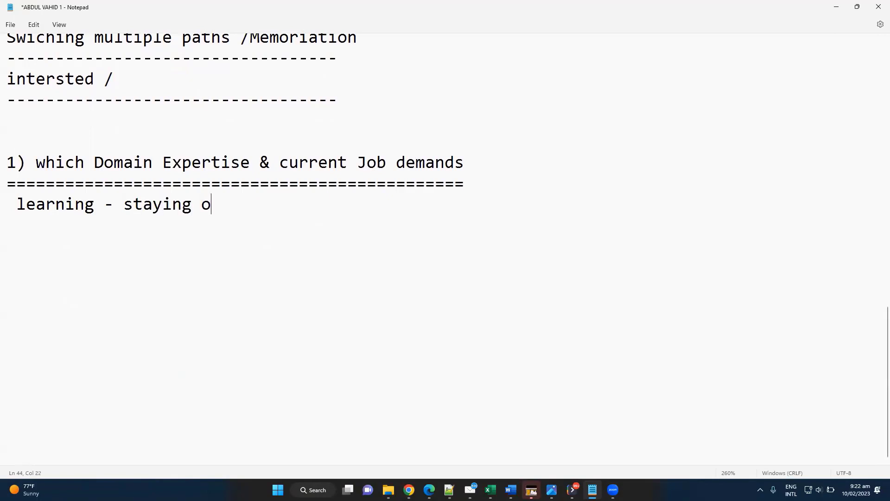
text(focus)
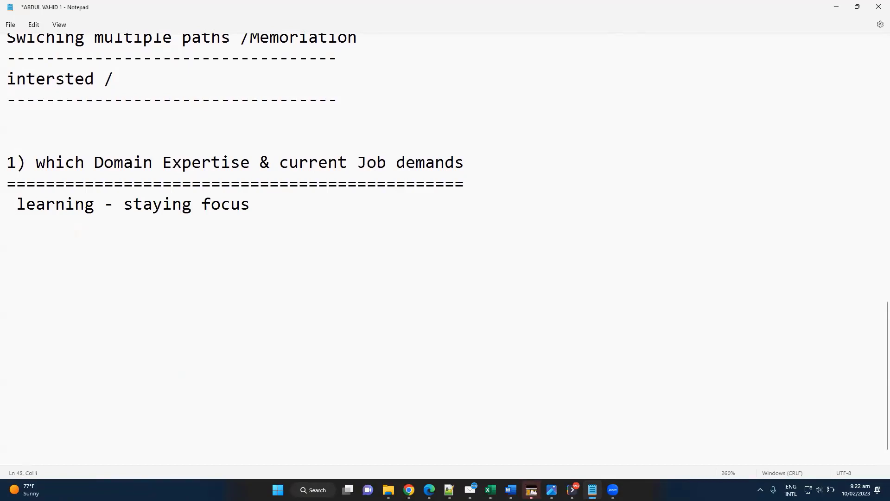
key(enter)
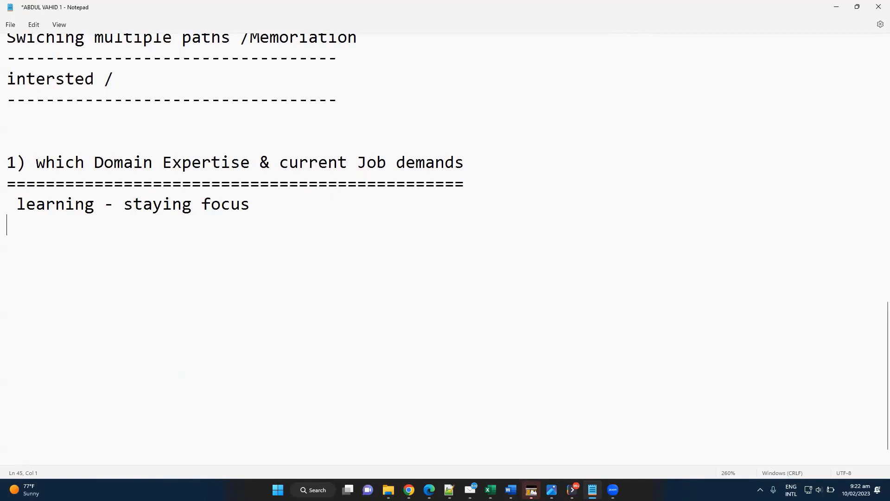
drag(318, 162, 463, 162)
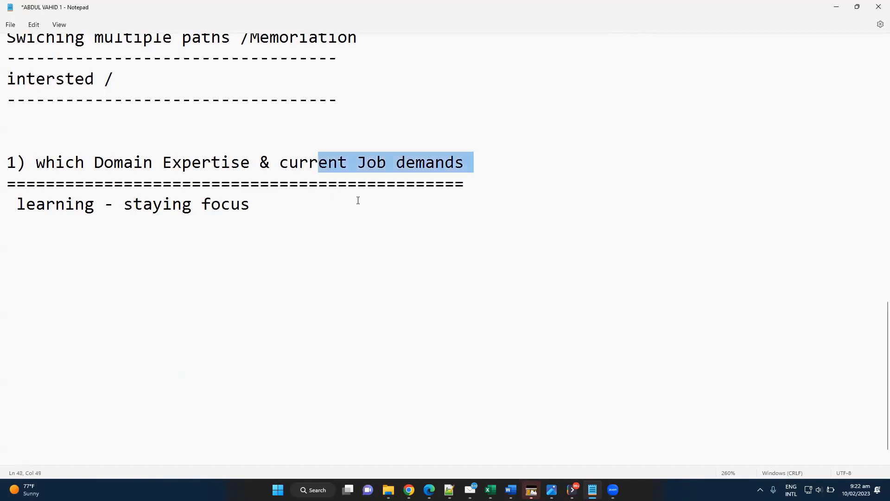
click(192, 204)
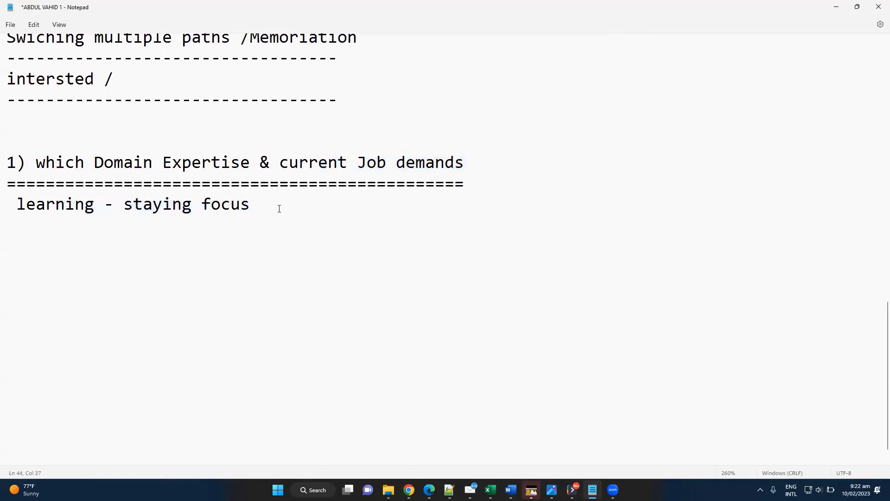
Write 'implement labs - working similar / training /' on a new line, removing the extra slash.
key(enter)
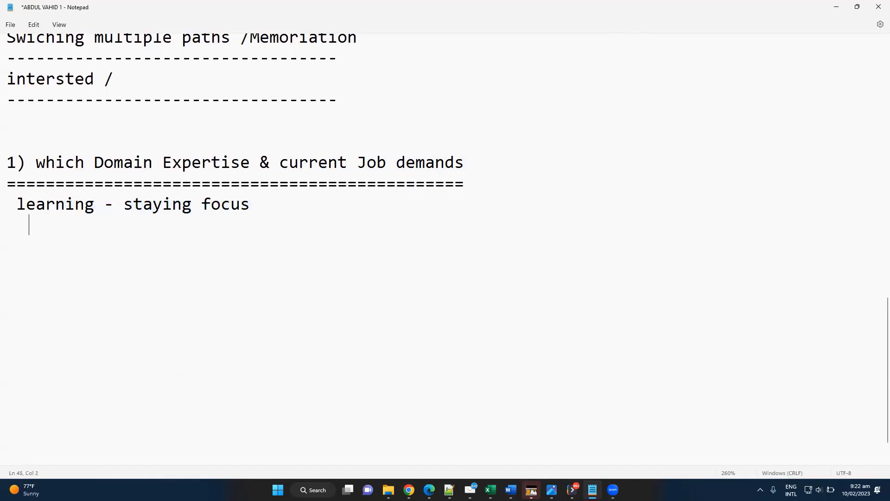
text(imple)
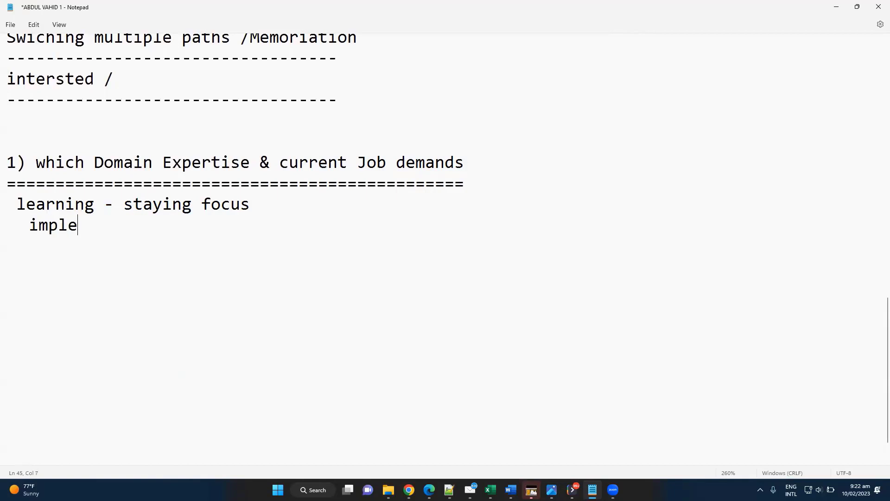
text(ment labs -)
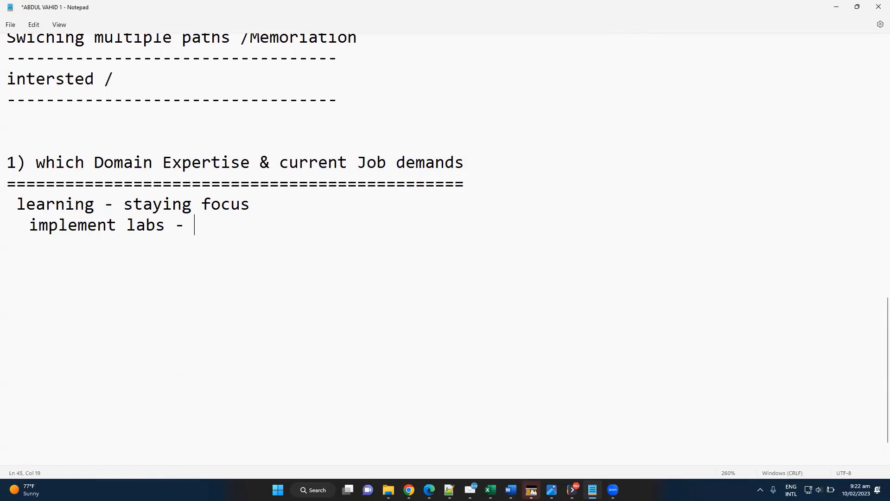
text(working similar)
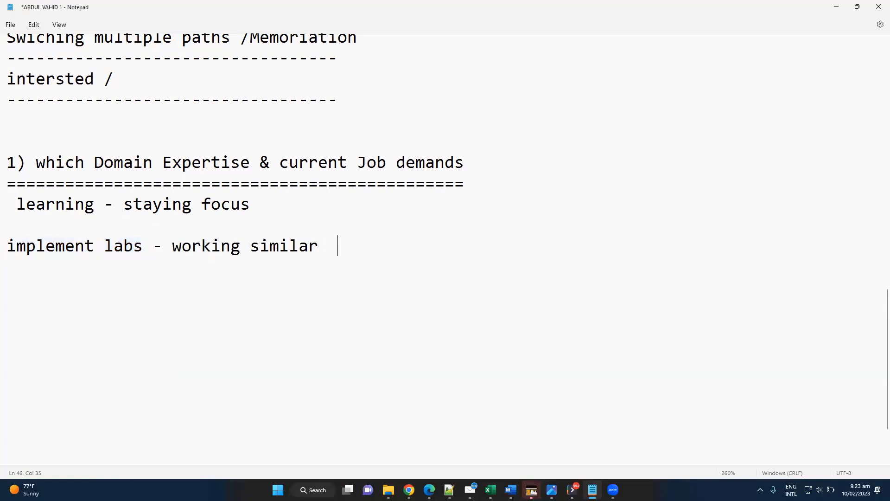
text(/)
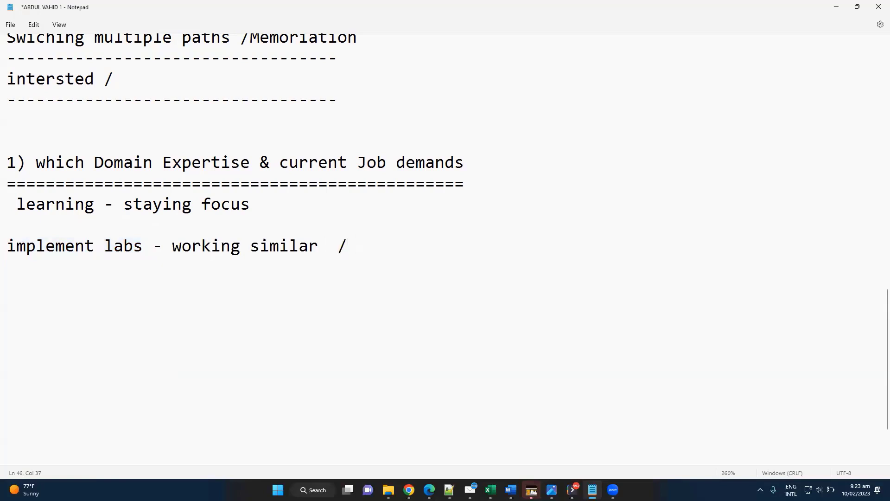
text(tr)
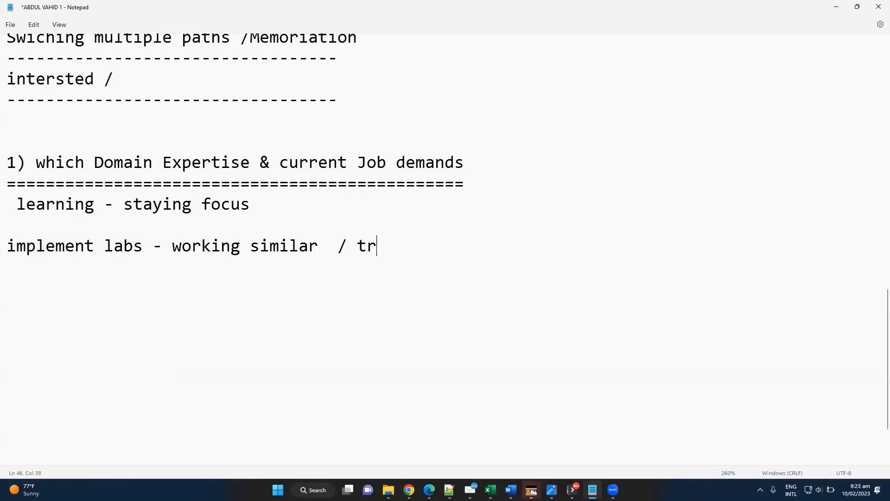
text(aining //)
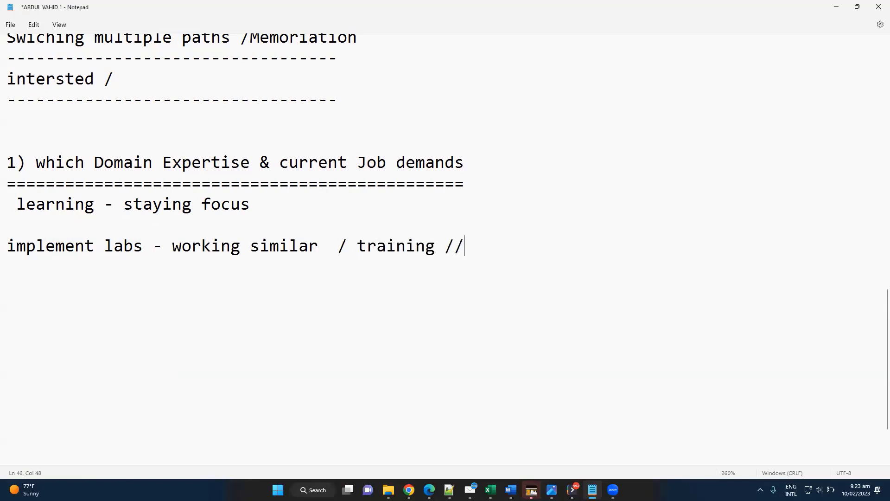
key(Backspace)
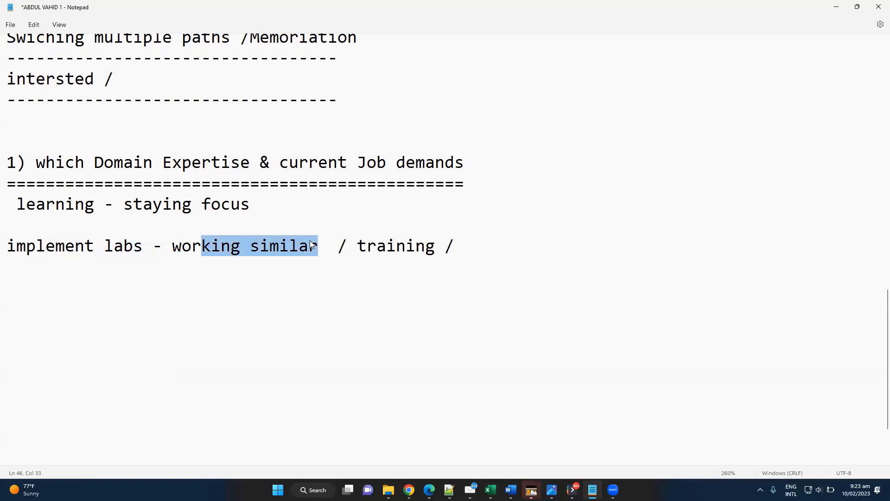
Replace the trailing slash after 'training' with '(expertise'.
click(359, 245)
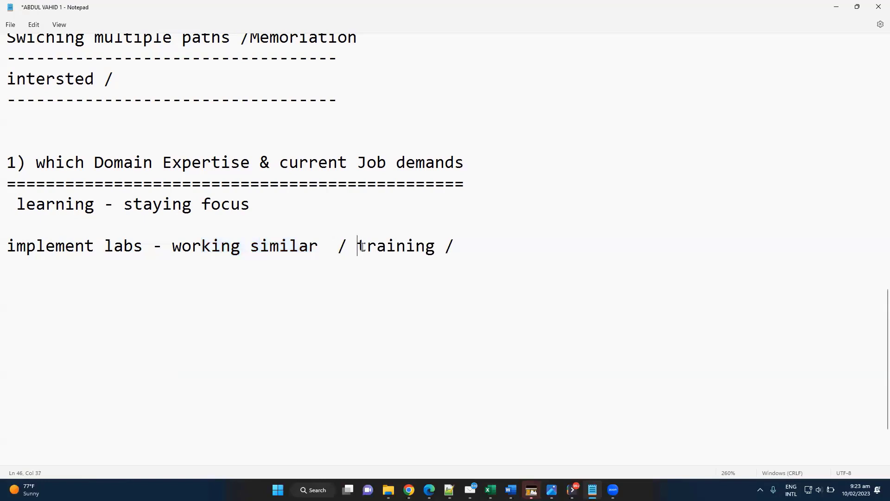
double_click(396, 246)
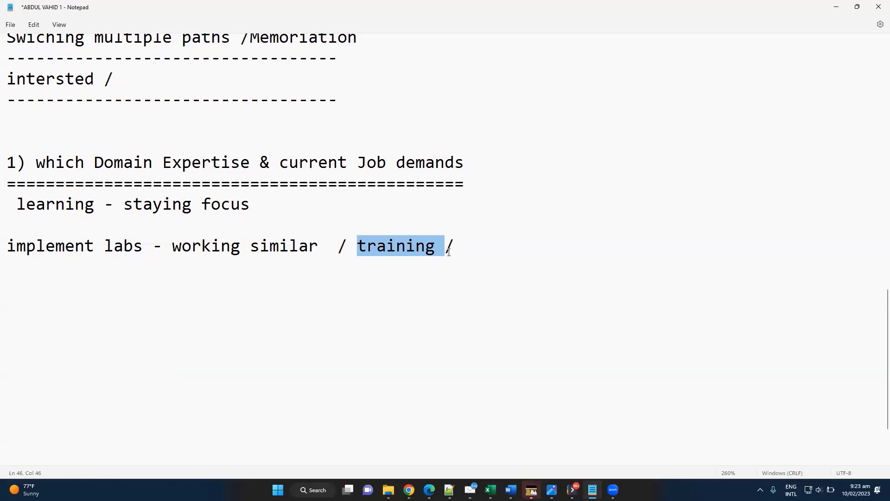
click(449, 246)
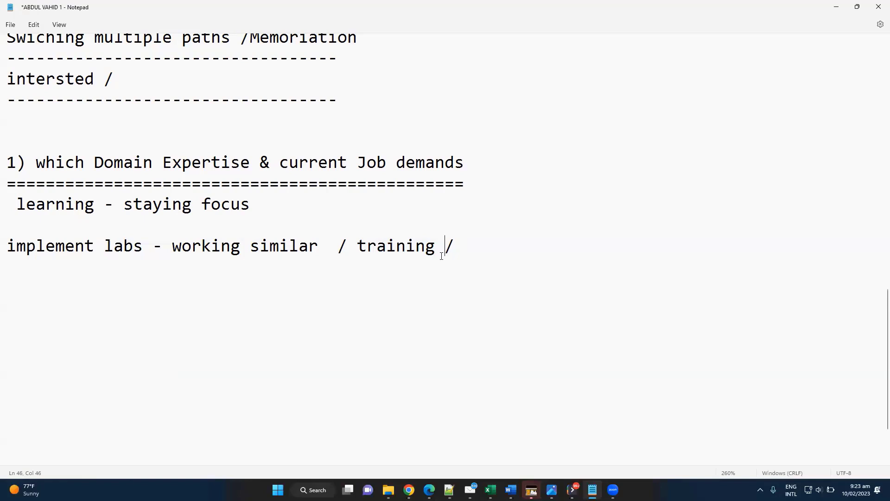
text(()
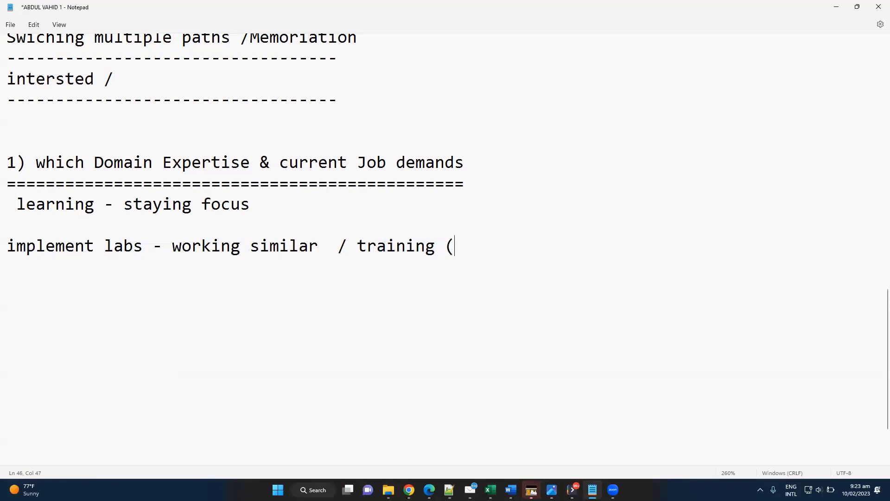
text(expertise)
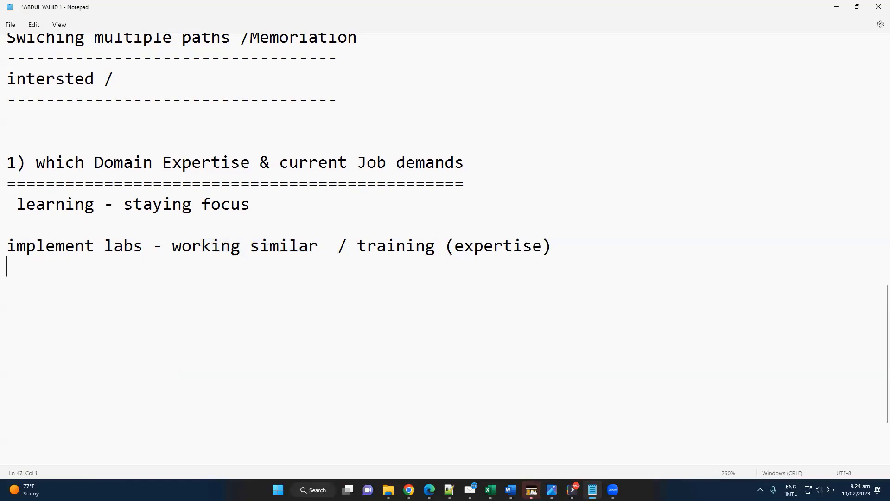
mouse_move(449, 47)
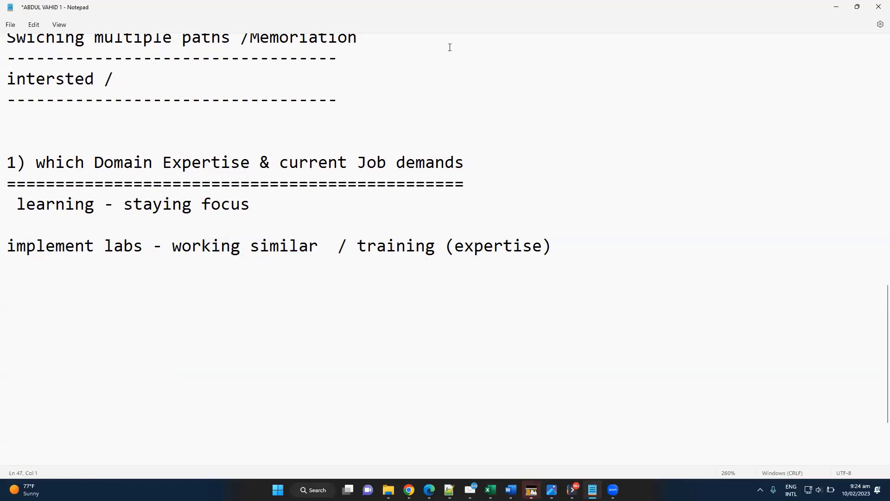
mouse_move(470, 71)
text(==============================)
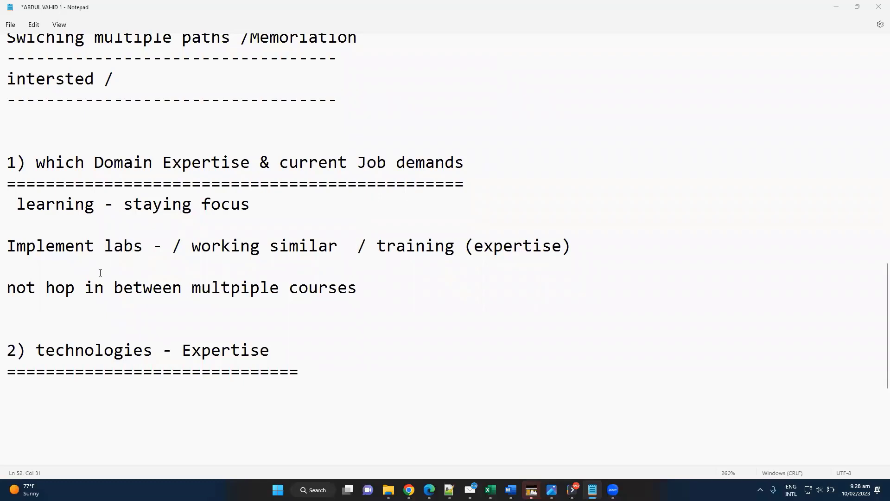
Start '(Newring/' at the end of the not hop between courses line.
drag(36, 204, 260, 204)
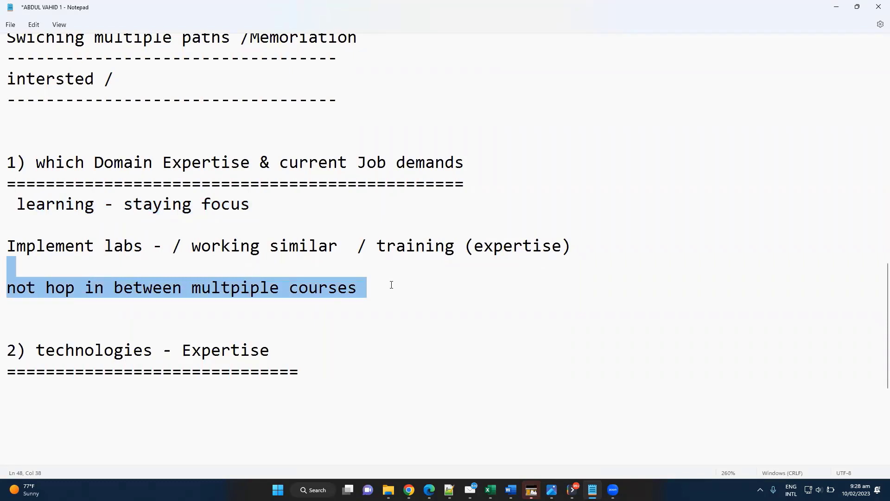
click(401, 286)
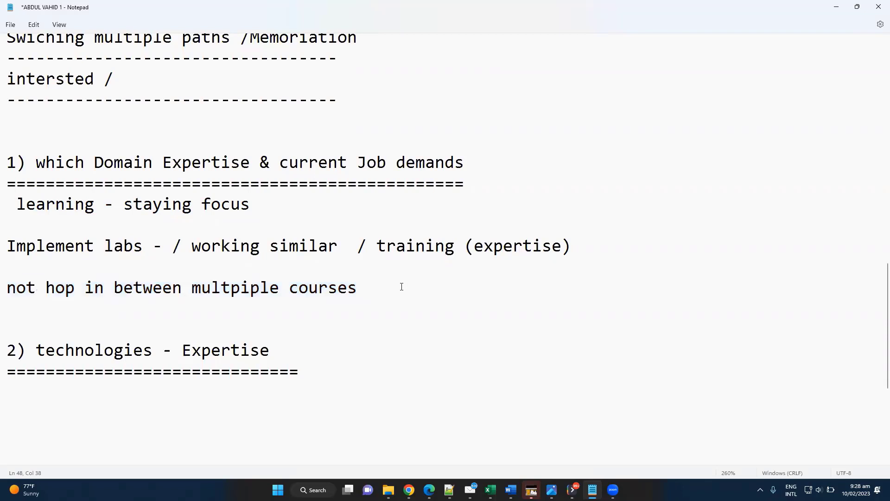
text(()
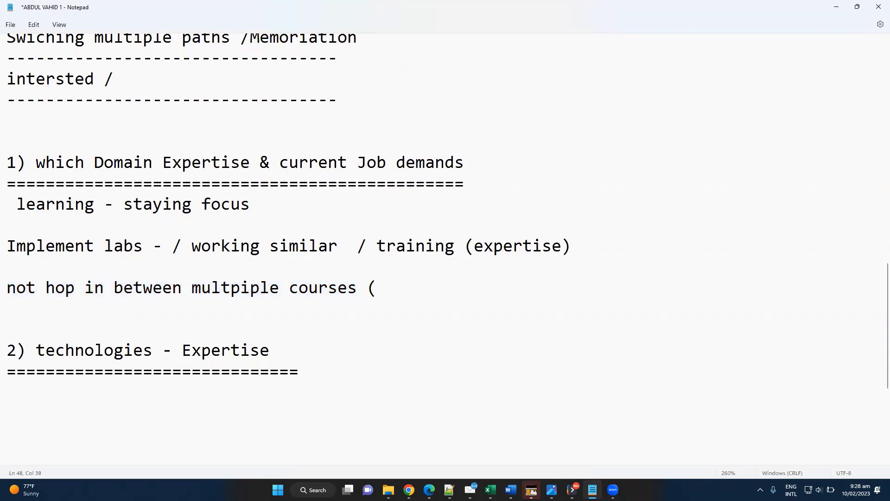
text(Ne)
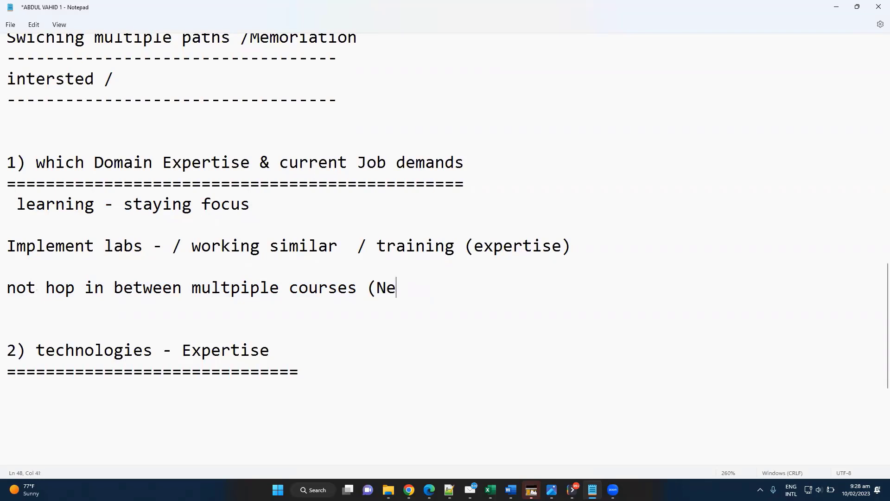
text(wring/)
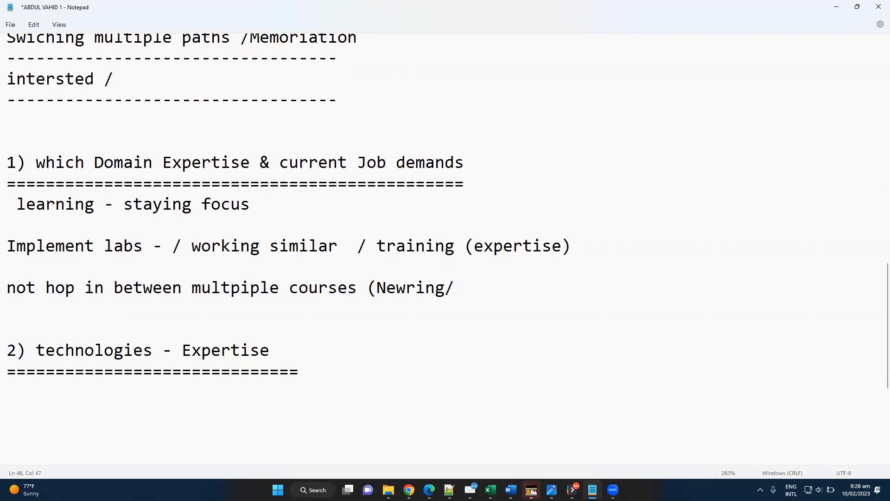
Complete the examples as '(Newring/secuiry/cloud)' and select the bracketed list.
text(secuiry/)
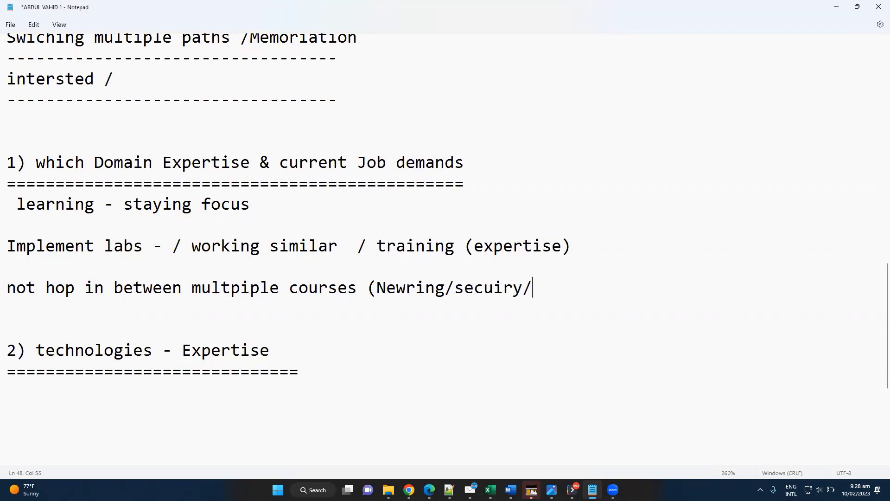
text(clo)
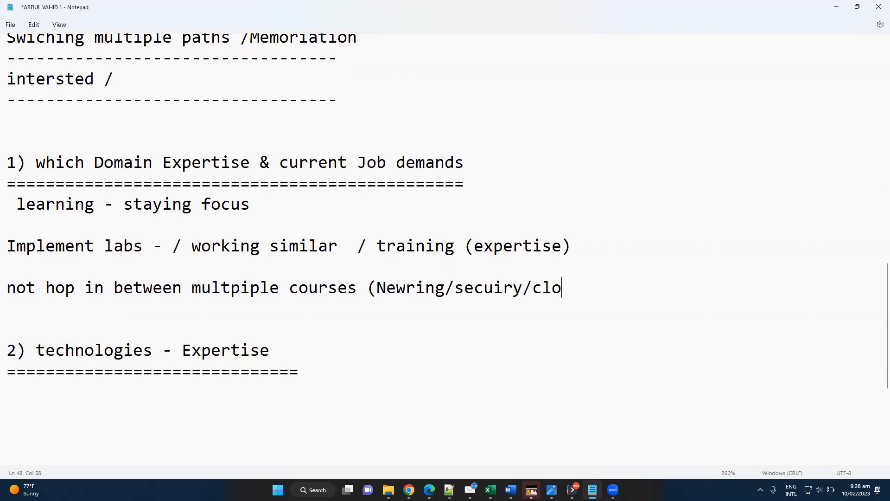
text(ud))
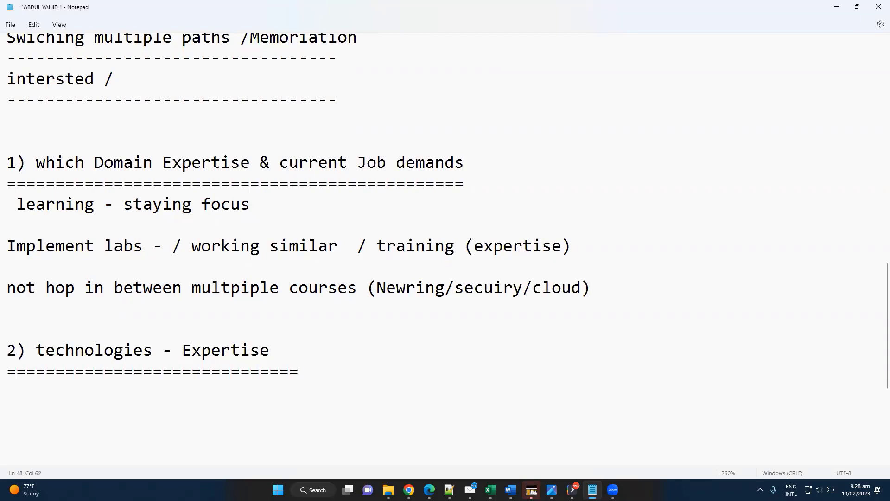
drag(494, 288, 591, 288)
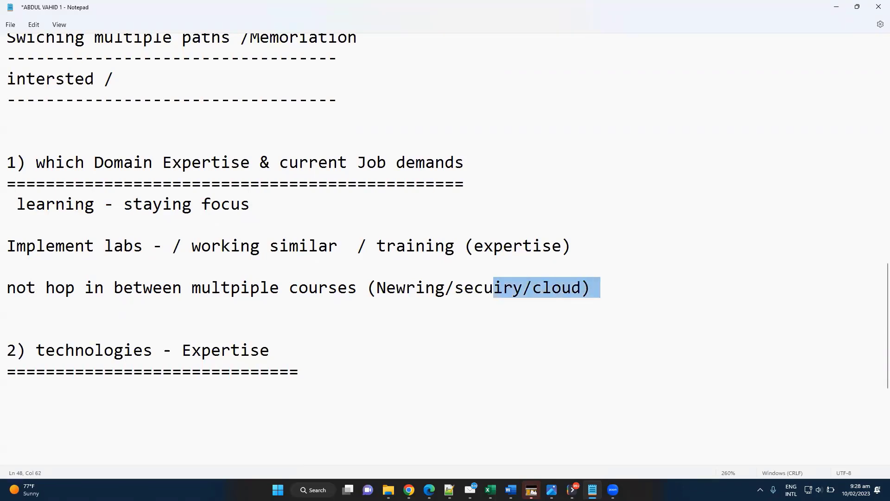
Delete the bracketed course list and move into the technologies - Expertise heading.
key(Delete)
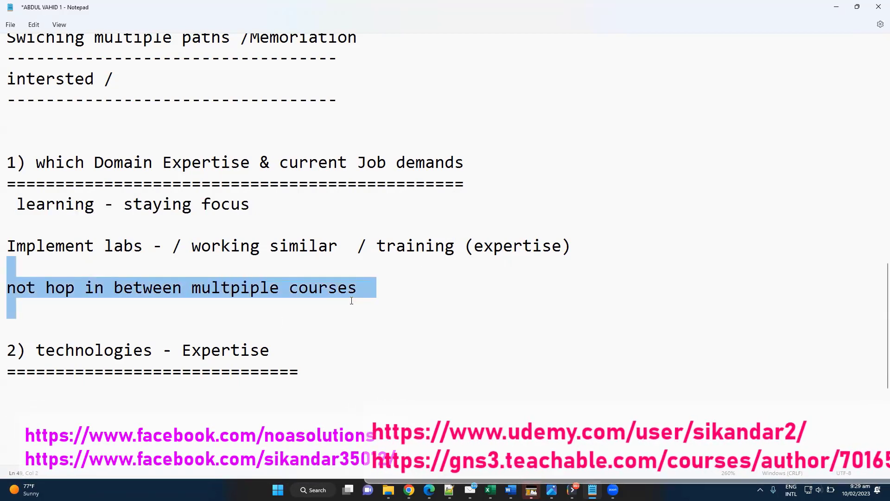
click(143, 245)
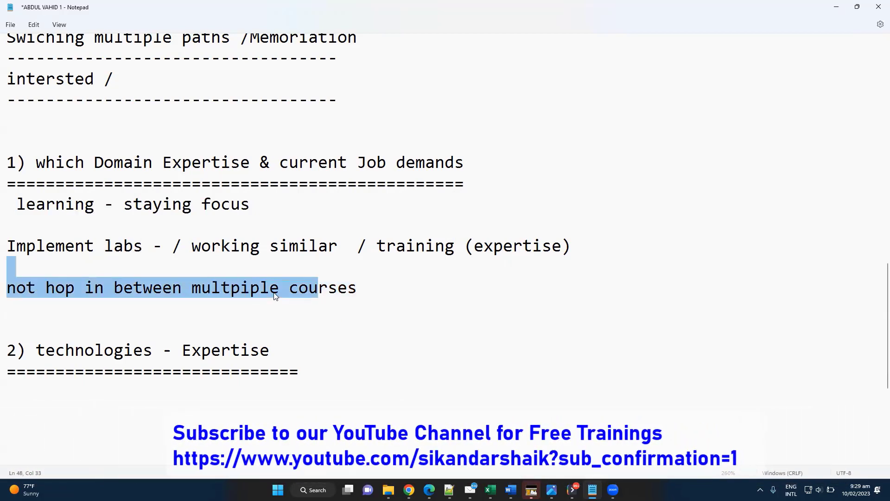
click(191, 350)
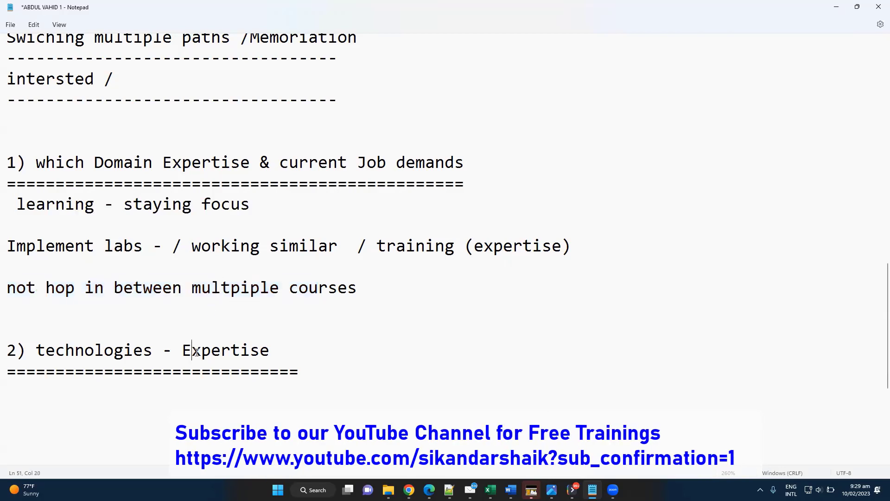